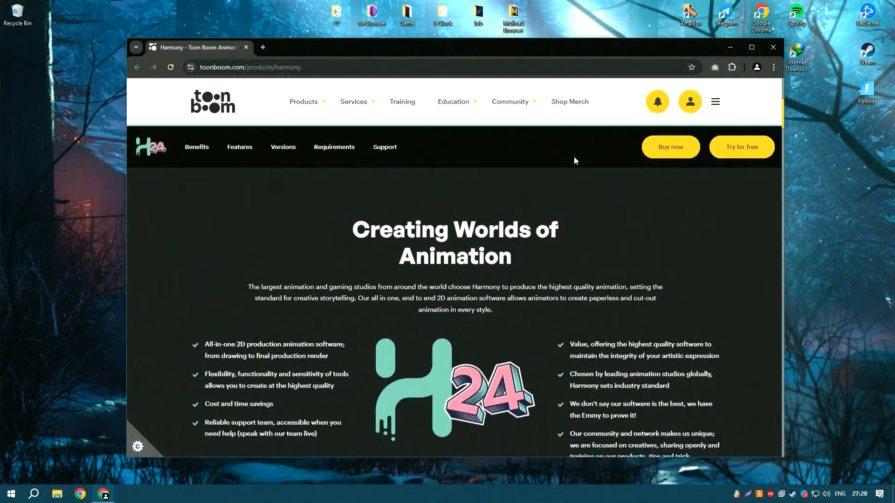
- Scroll through the Harmony page's features, editions and system requirements in Chrome
scroll("down", 3)
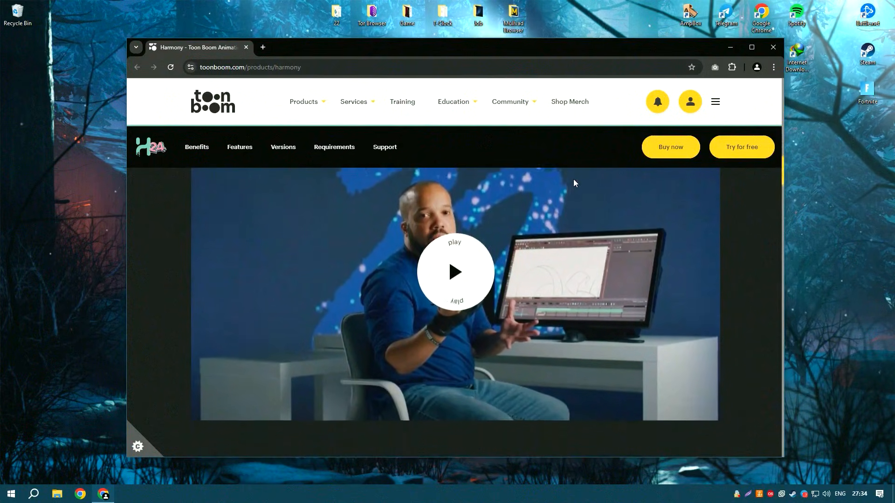
scroll("down", 3)
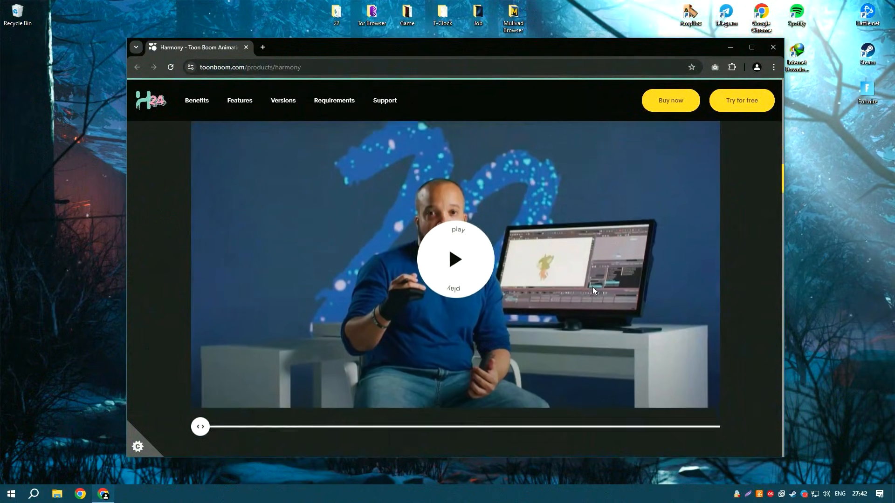
scroll("down", 3)
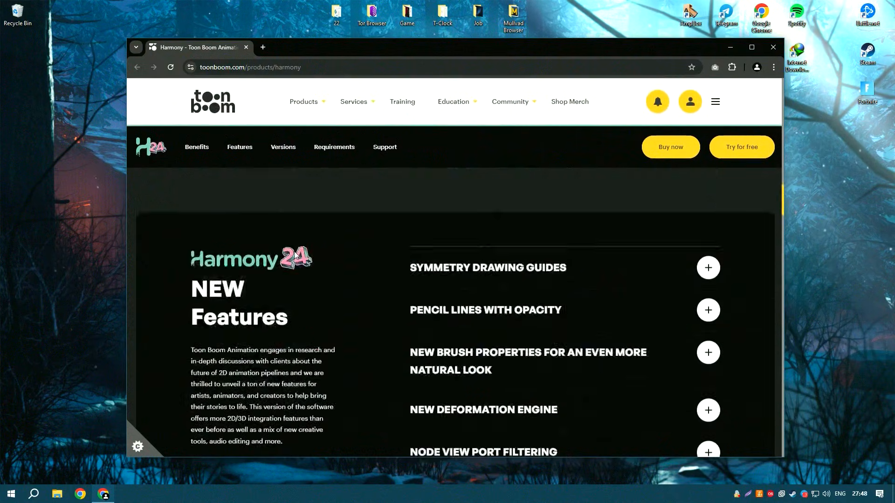
scroll("down", 3)
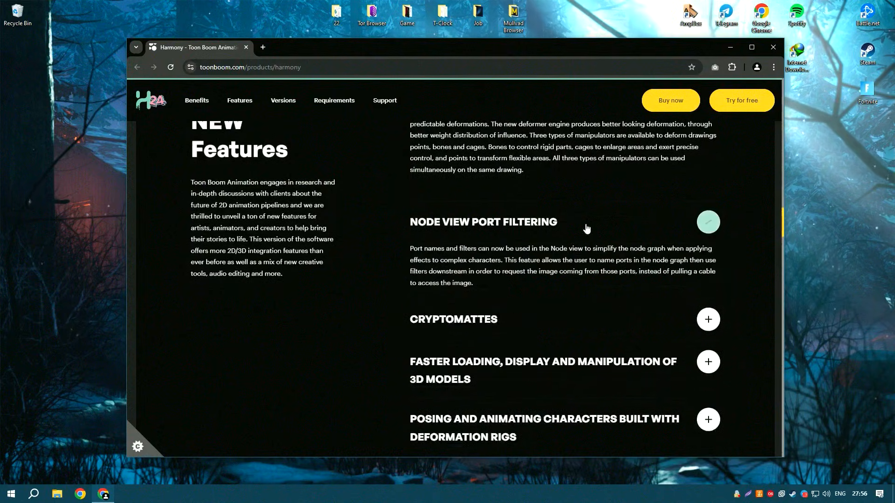
scroll("down", 3)
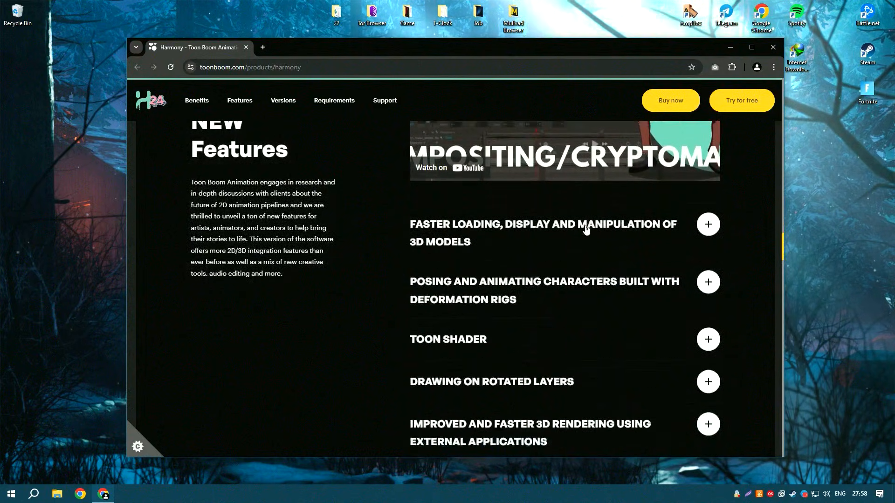
scroll("down", 3)
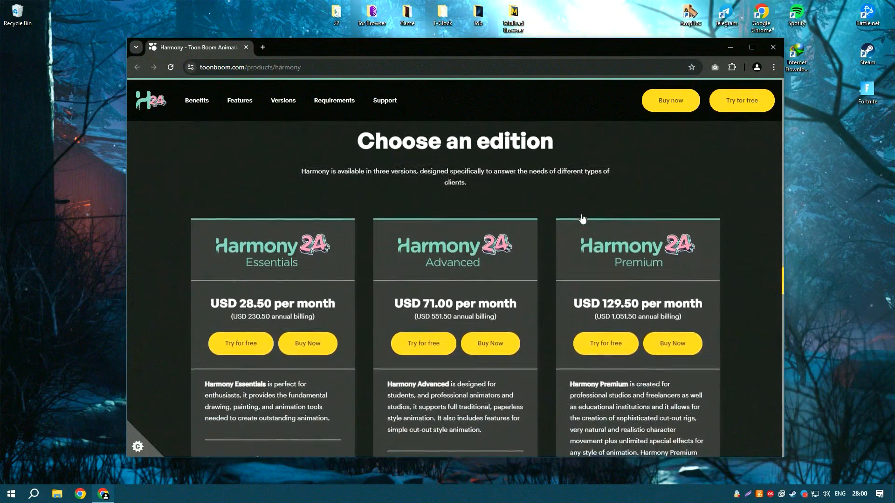
scroll("down", 3)
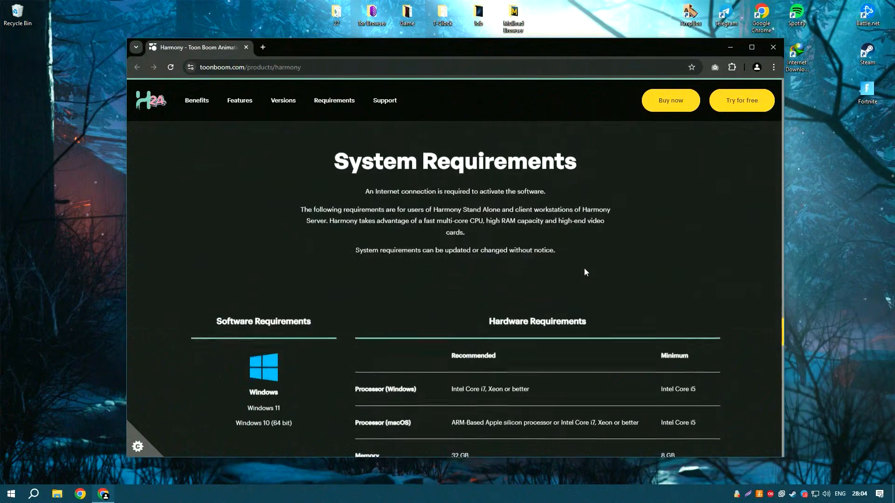
scroll("down", 3)
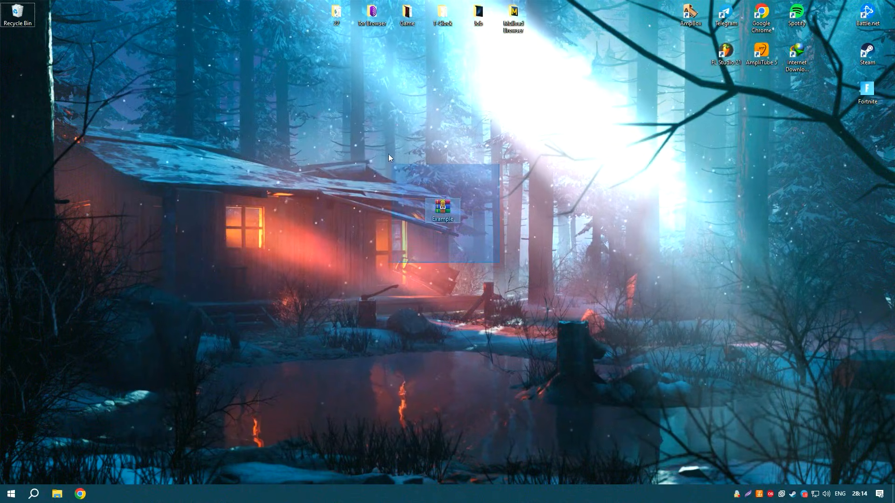
- Open Example.rar and extract the Installer folder using password '1'
double_click(442, 209)
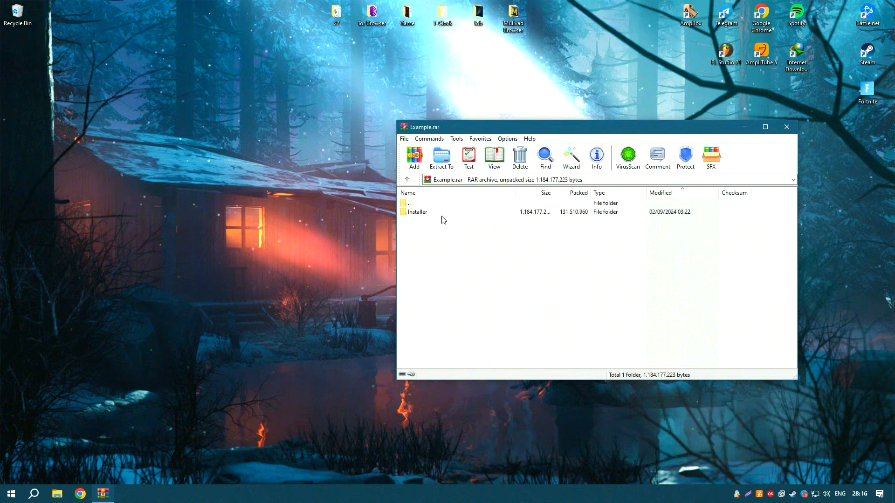
type("1")
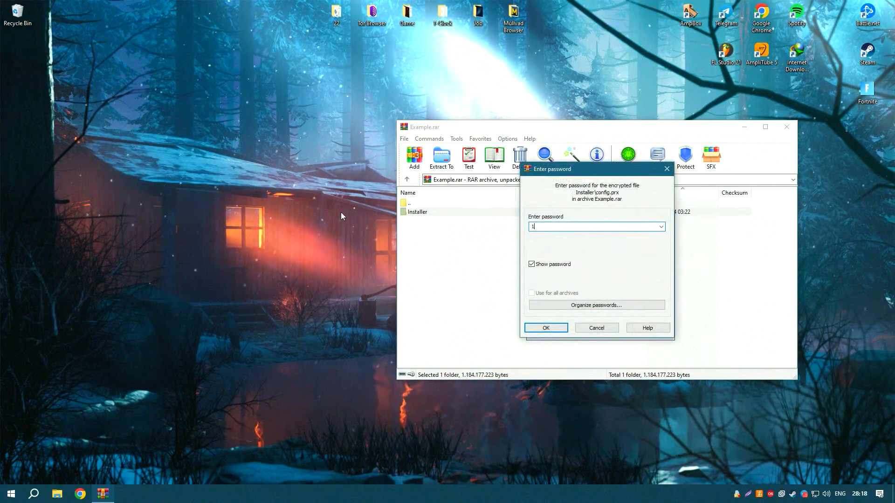
left_click(545, 327)
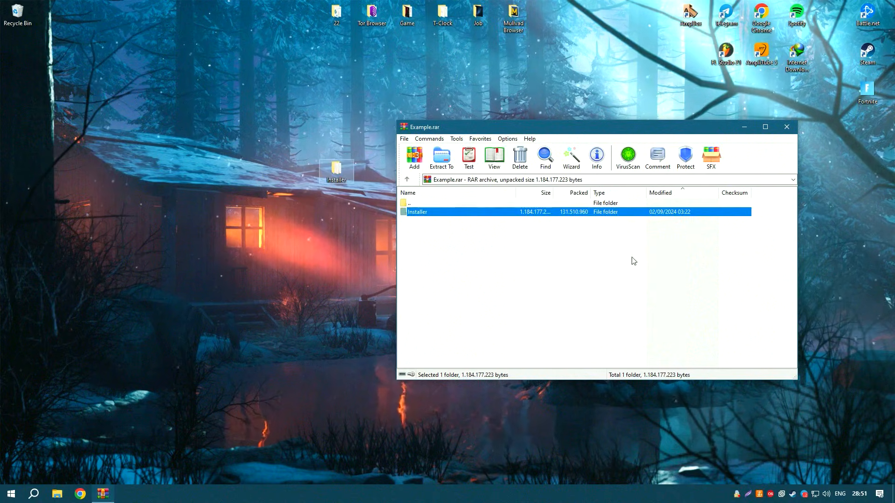
- Close WinRAR, then run Setup from the extracted Installer folder
left_click(786, 127)
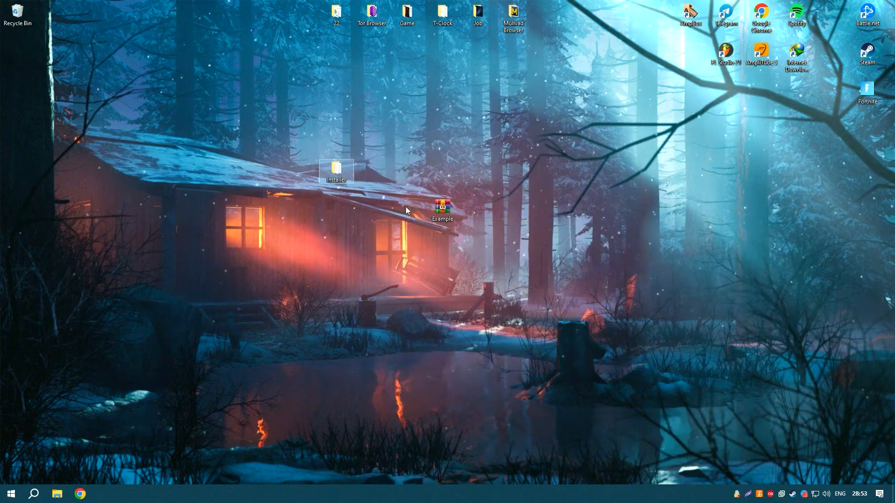
double_click(336, 169)
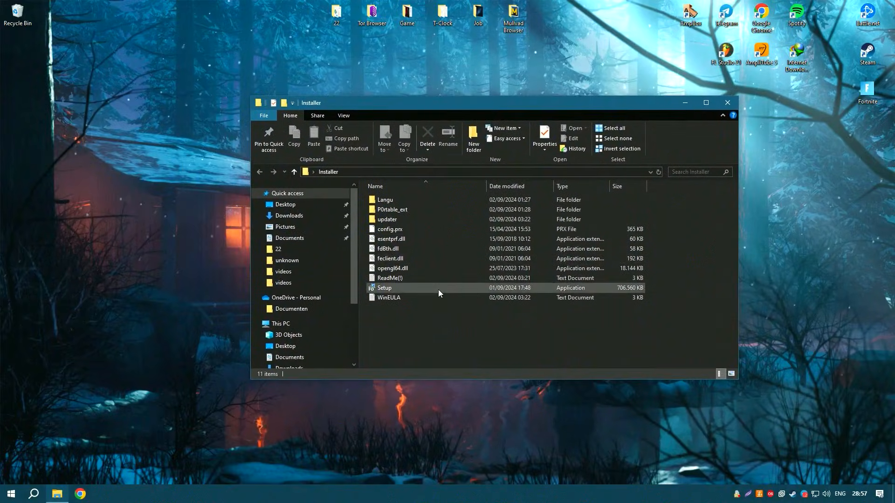
double_click(384, 288)
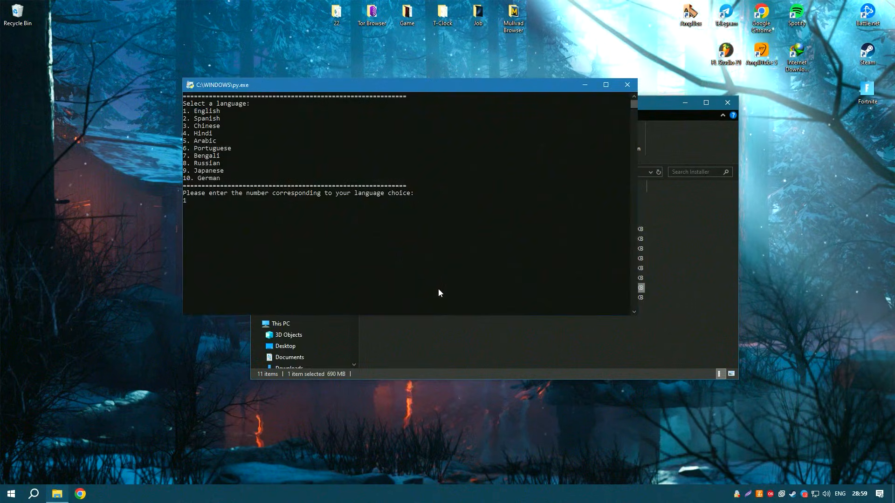